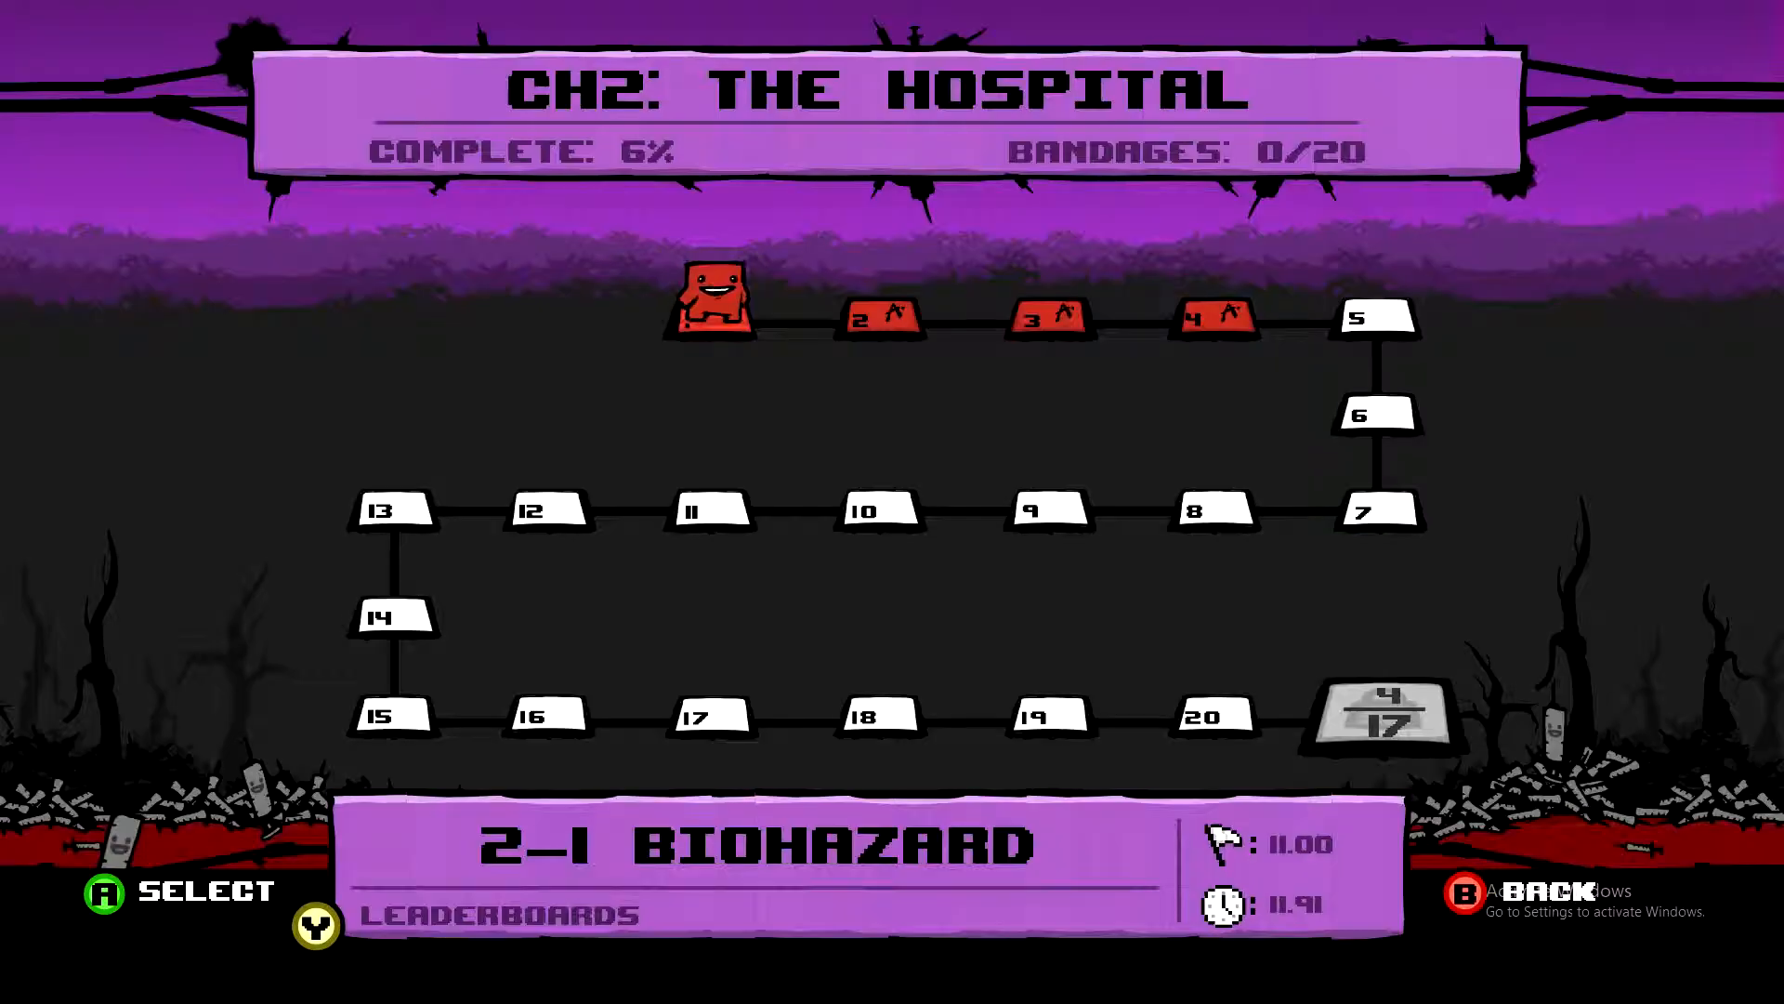
# Step: Move Meat Boy right across the Hospital map from Biohazard to level 2-3 Memories
pyautogui.press('Right')
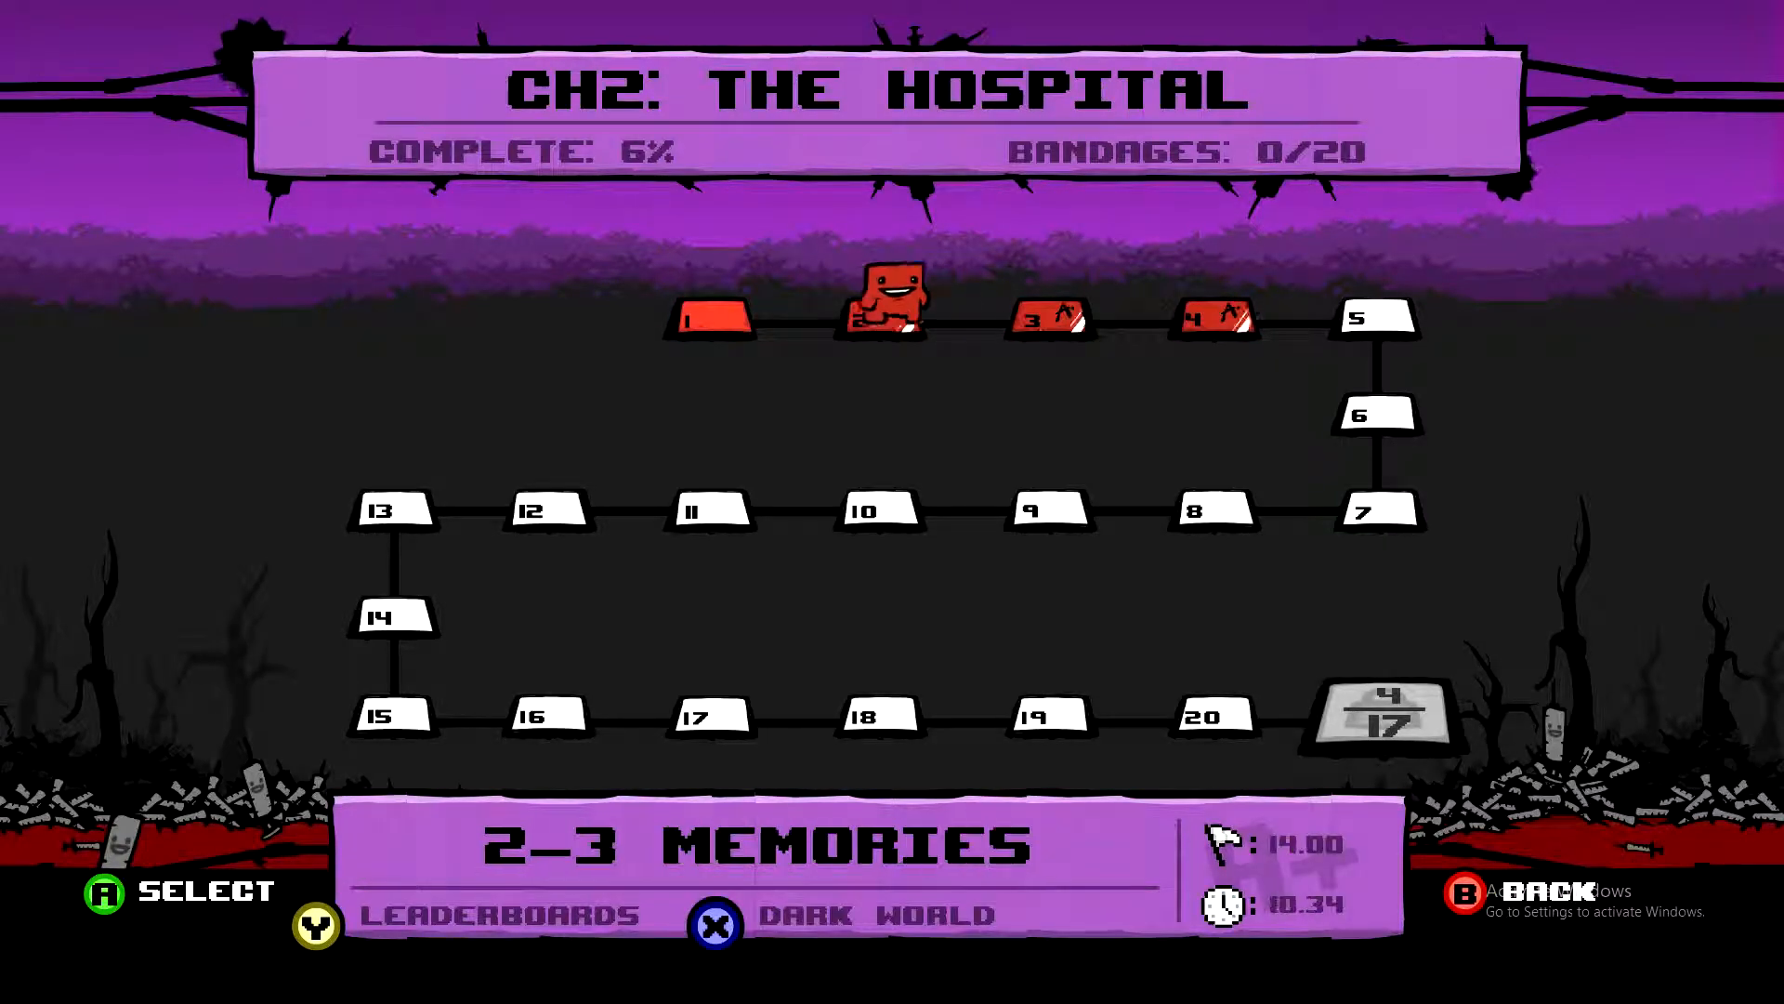